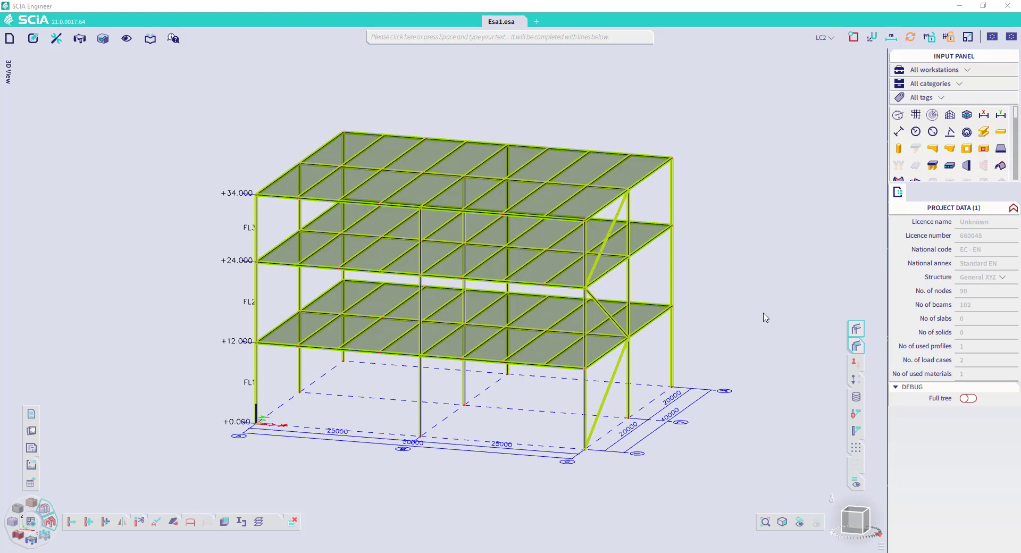
pyautogui.moveTo(783, 456)
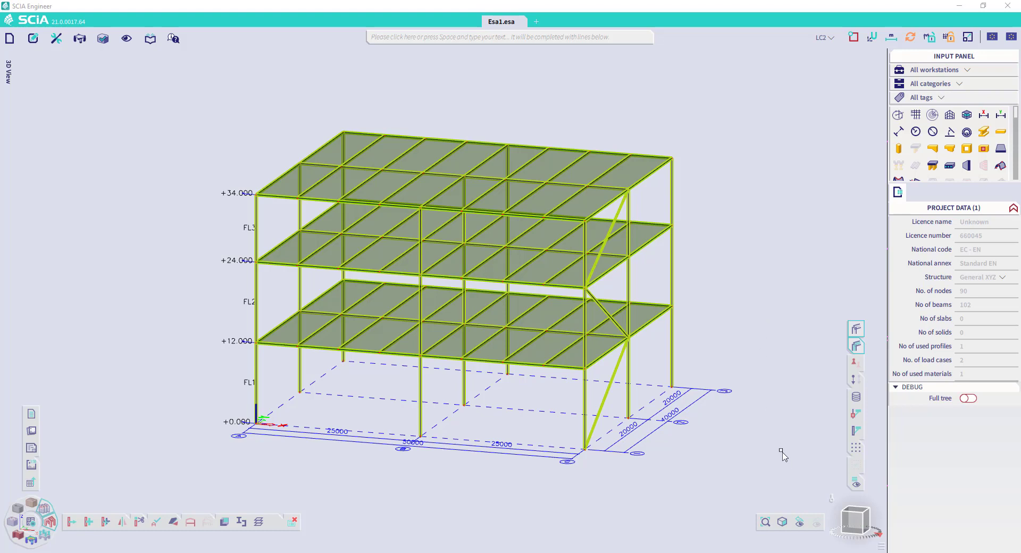
pyautogui.moveTo(855, 524)
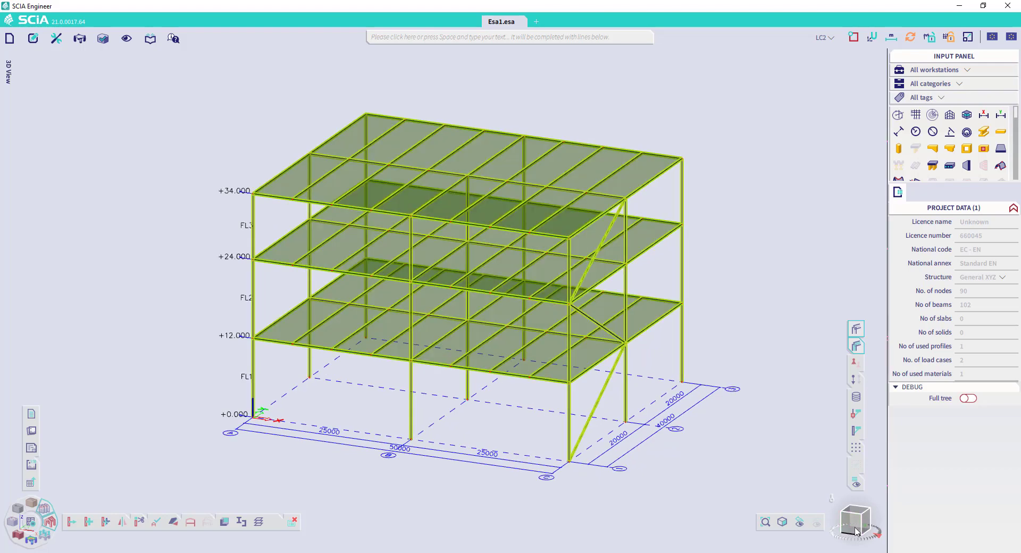
# Orbit the 3D view with the navigation cube to see the frame from a new angle
pyautogui.click(854, 518)
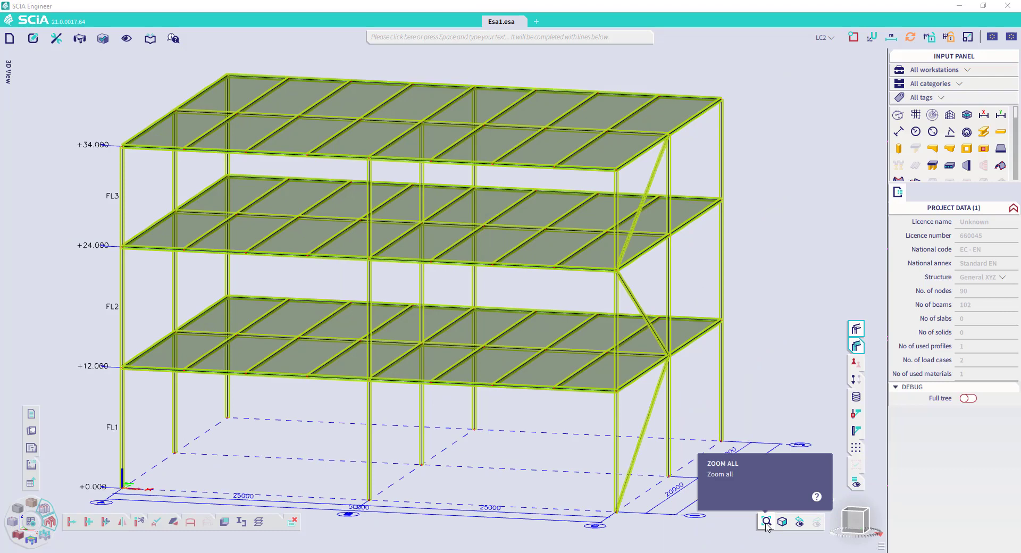
pyautogui.moveTo(772, 529)
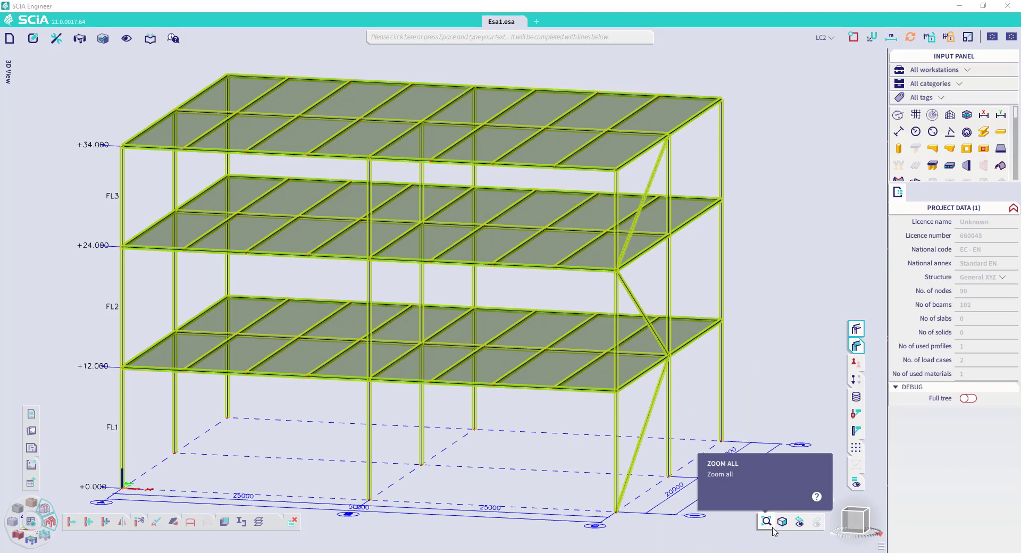
pyautogui.moveTo(782, 521)
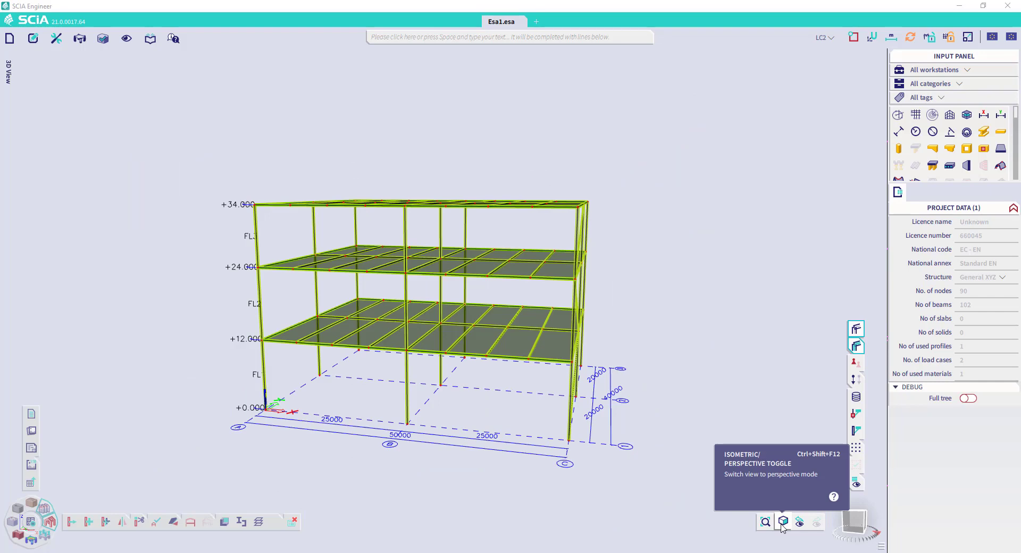
pyautogui.click(782, 522)
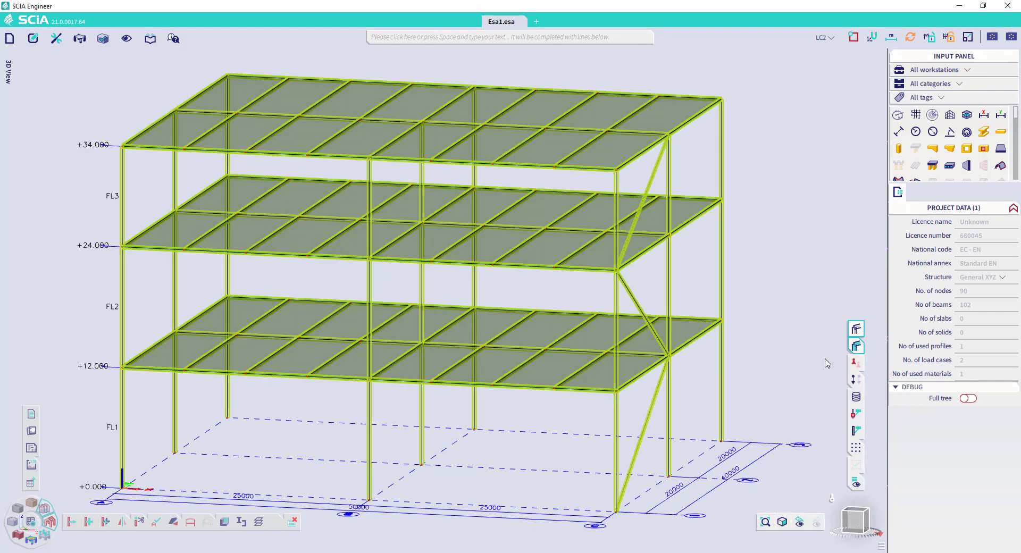
pyautogui.moveTo(855, 482)
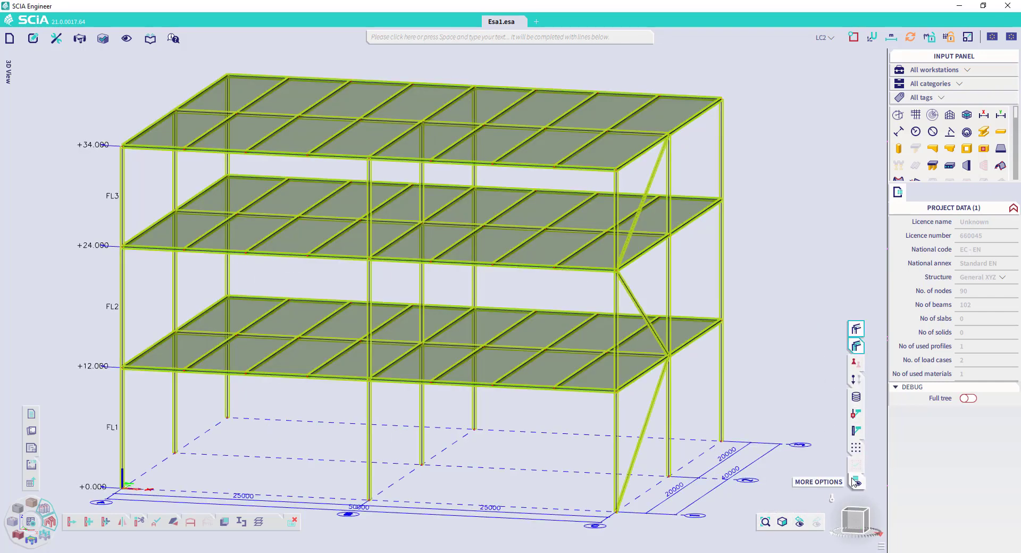
pyautogui.moveTo(856, 327)
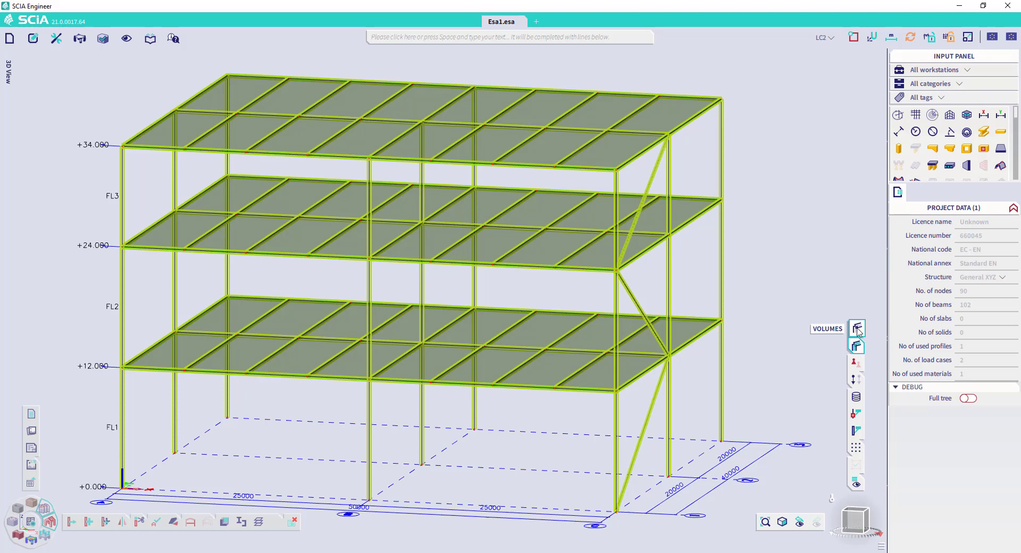
# Toggle member volumes off and back on, then display the loads of load case LC2
pyautogui.click(857, 327)
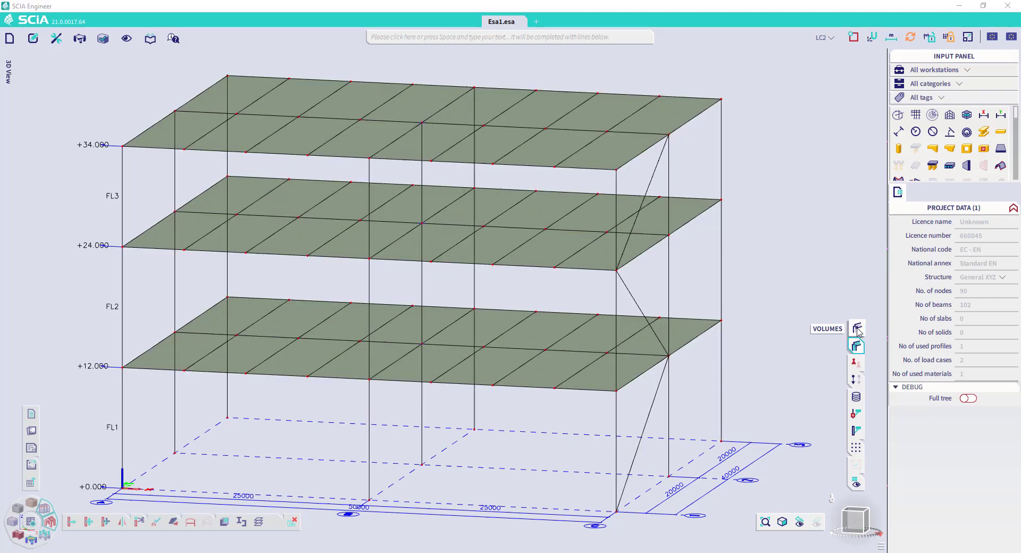
pyautogui.click(856, 346)
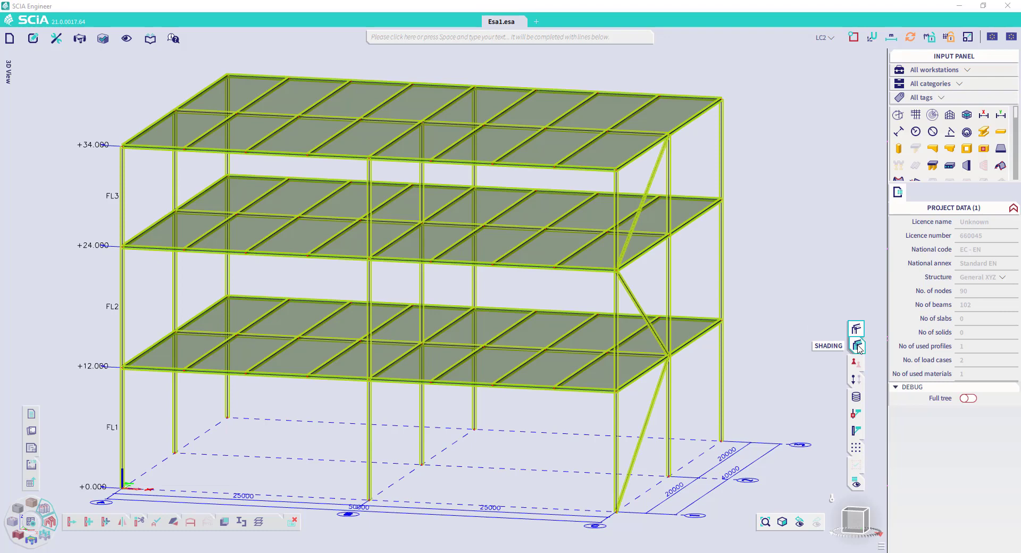
pyautogui.moveTo(856, 364)
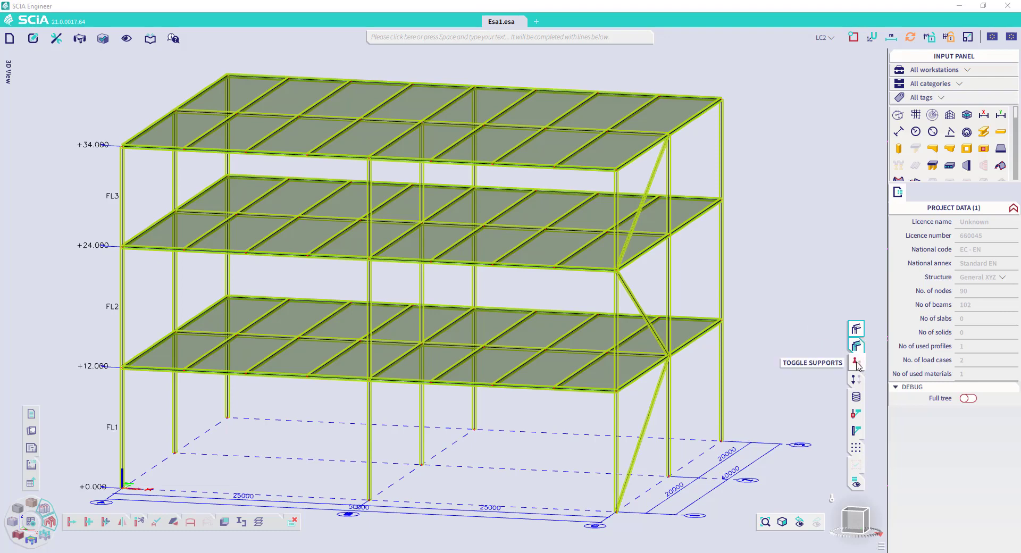
pyautogui.click(855, 380)
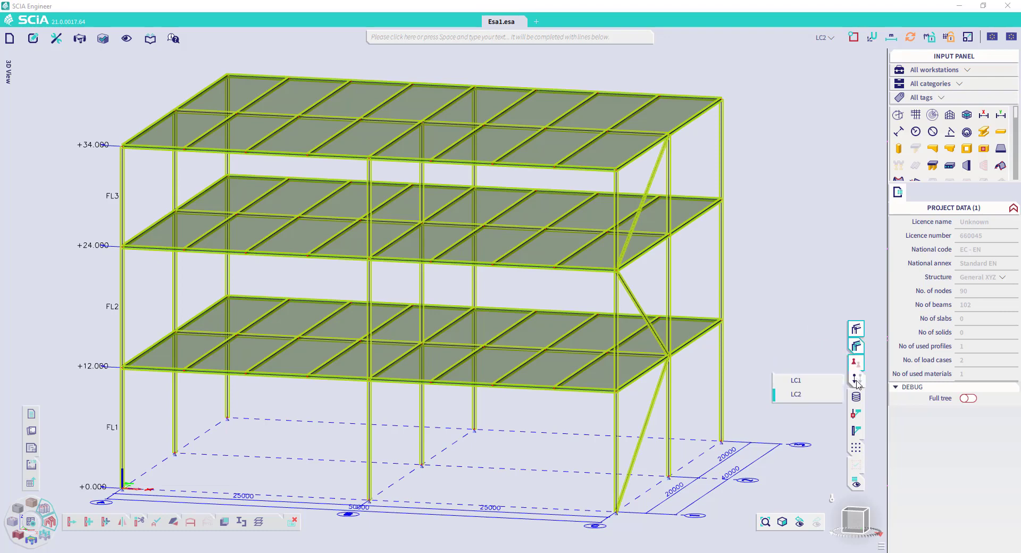
pyautogui.click(795, 380)
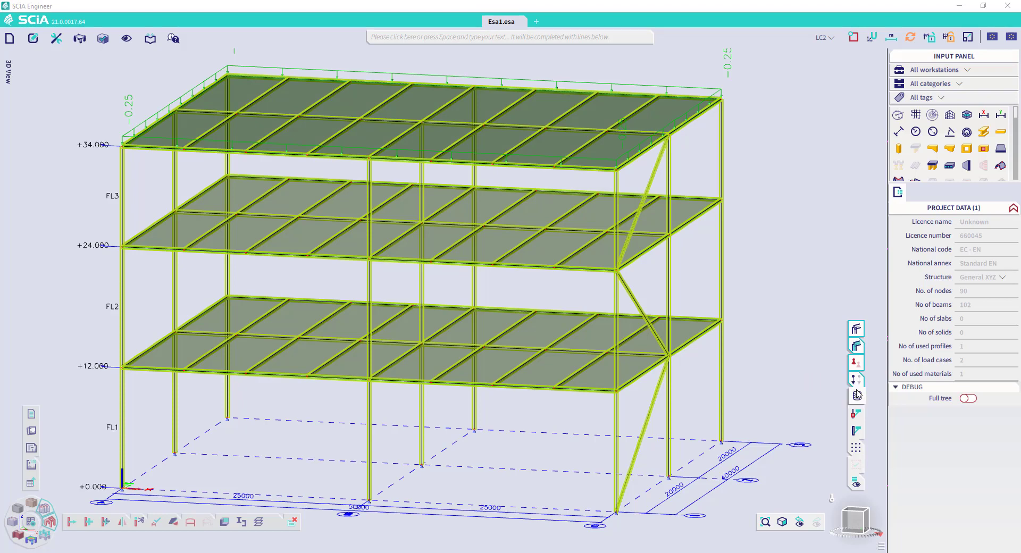
pyautogui.moveTo(857, 397)
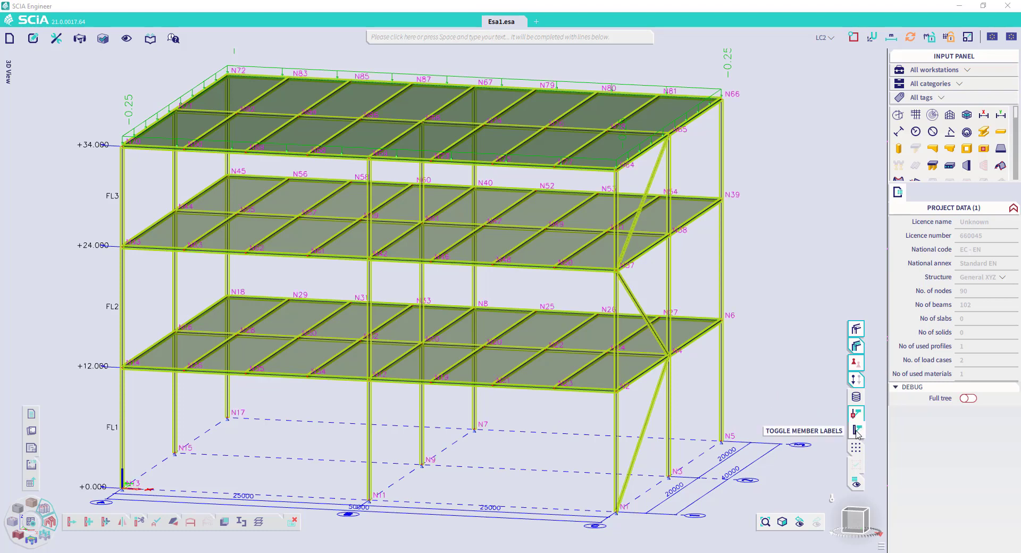
# Show member name labels on every beam and bring up the quick display options list
pyautogui.click(856, 431)
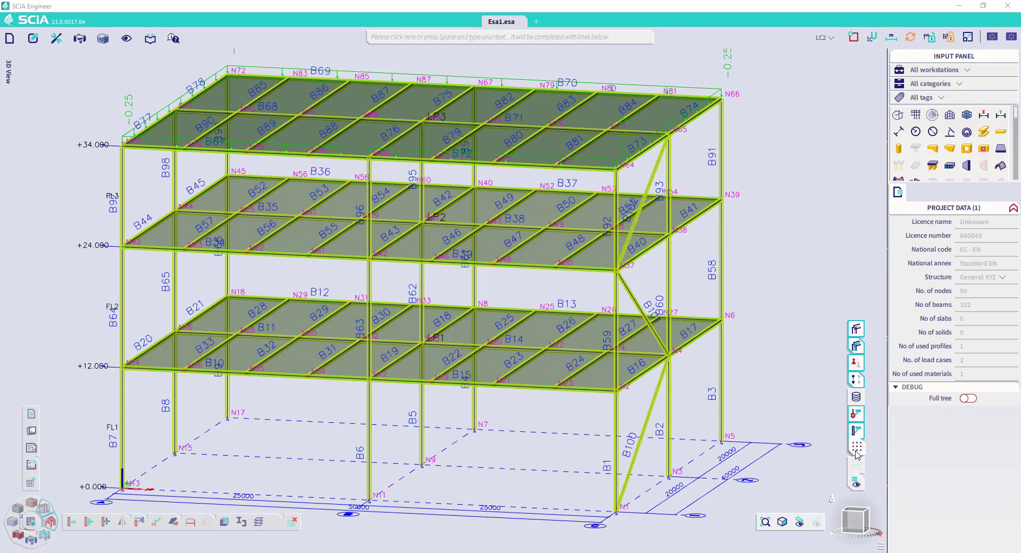
pyautogui.moveTo(855, 475)
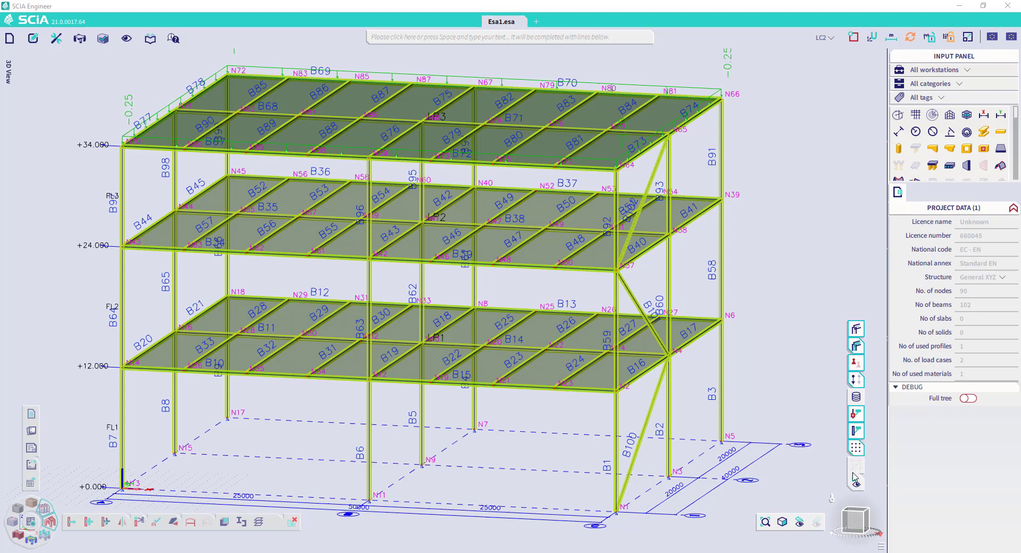
pyautogui.click(855, 482)
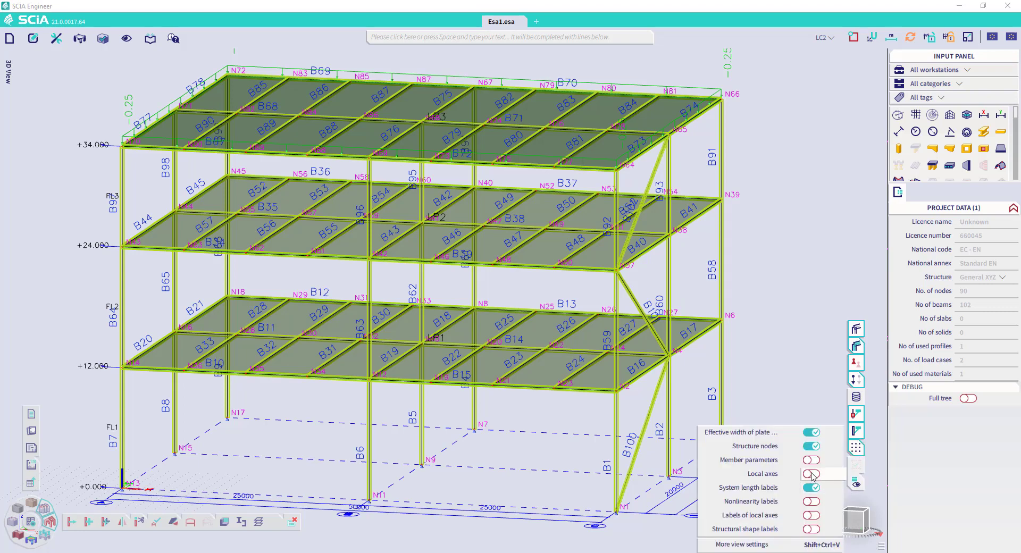
# Go through the More Options popup to the full View parameters settings dialog (Shift+Ctrl+V)
pyautogui.click(810, 474)
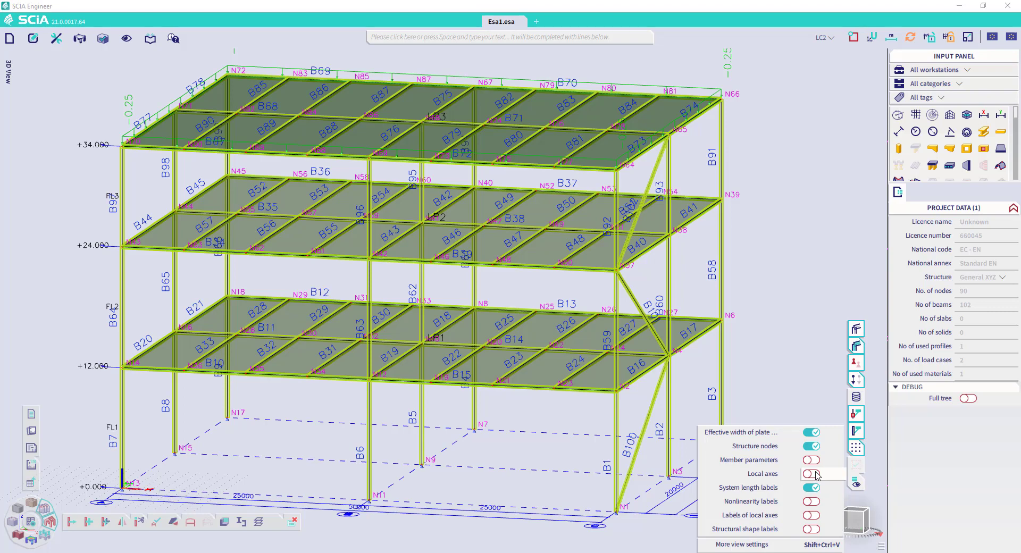
pyautogui.click(810, 487)
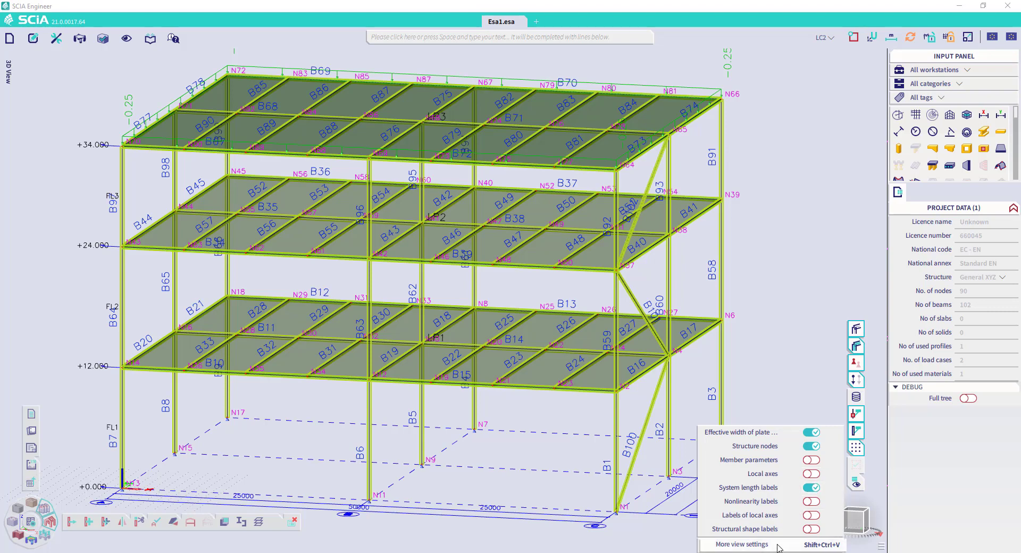
pyautogui.click(741, 544)
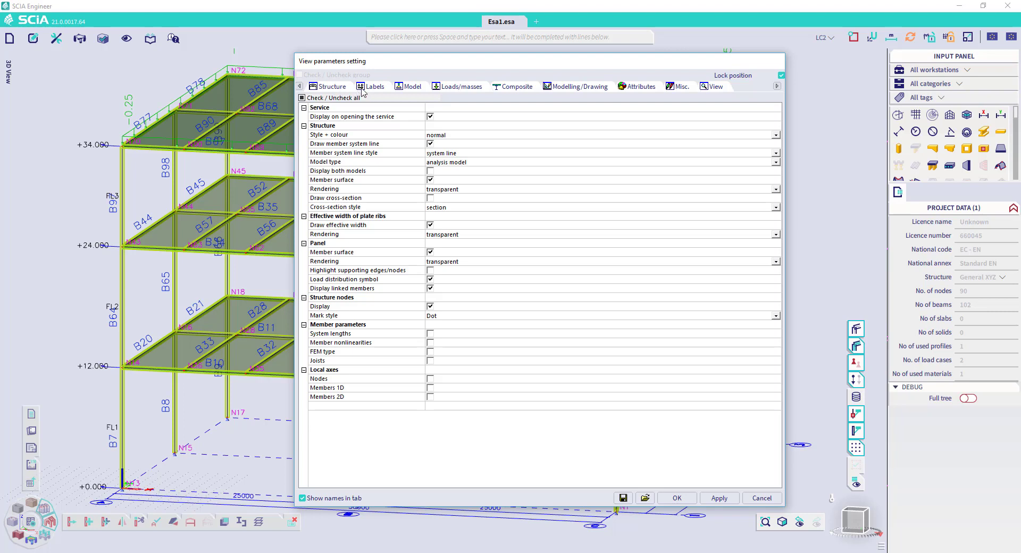
pyautogui.moveTo(497, 177)
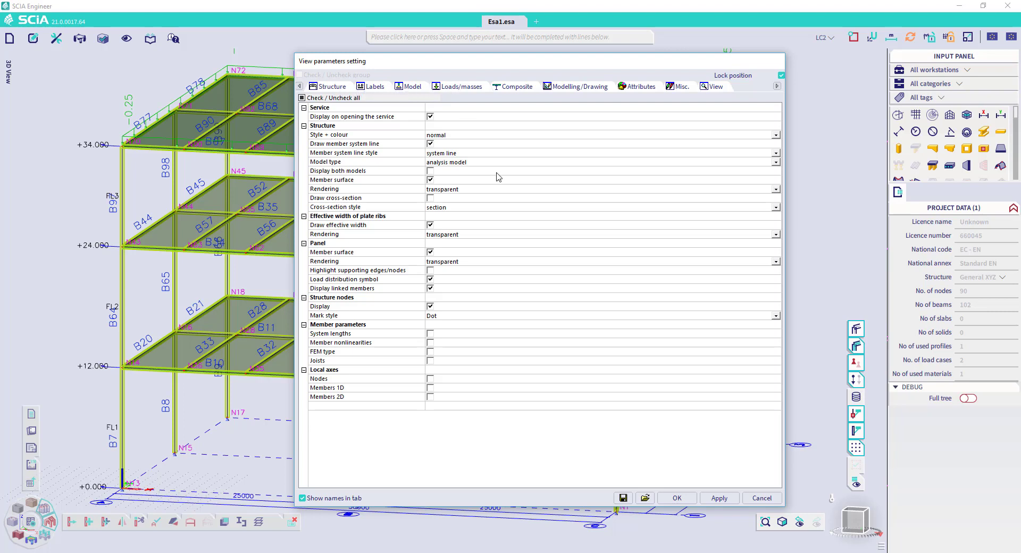
pyautogui.moveTo(440, 174)
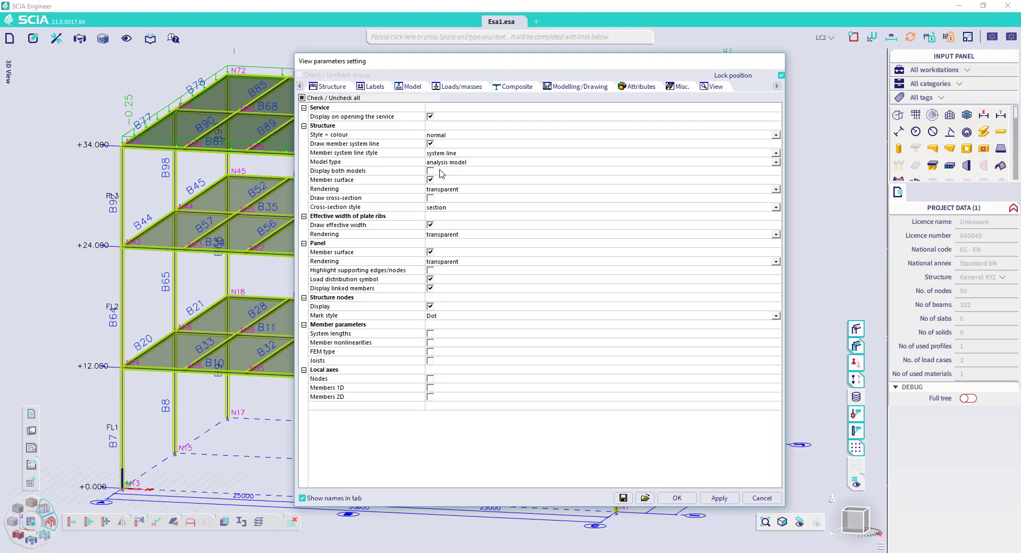
pyautogui.moveTo(466, 209)
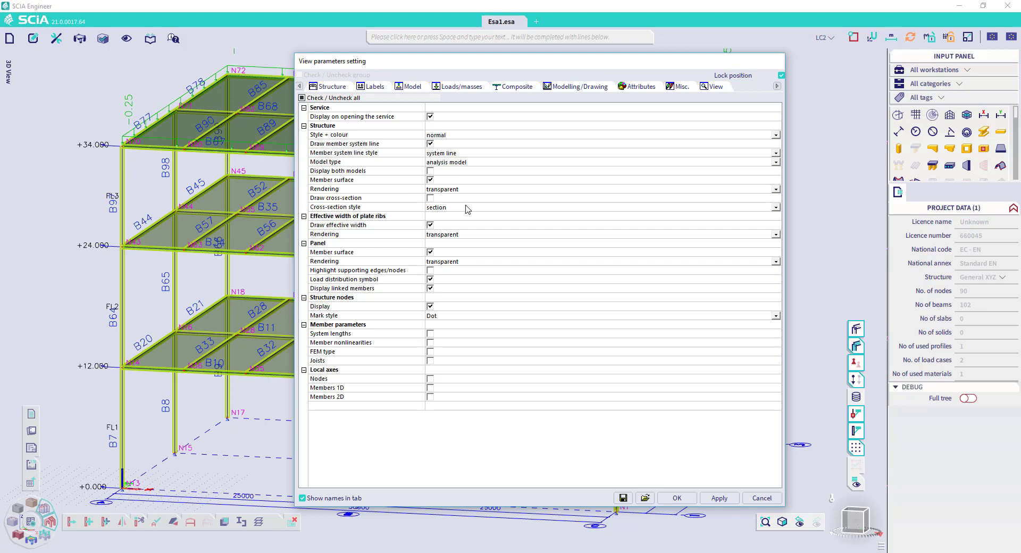
pyautogui.moveTo(478, 261)
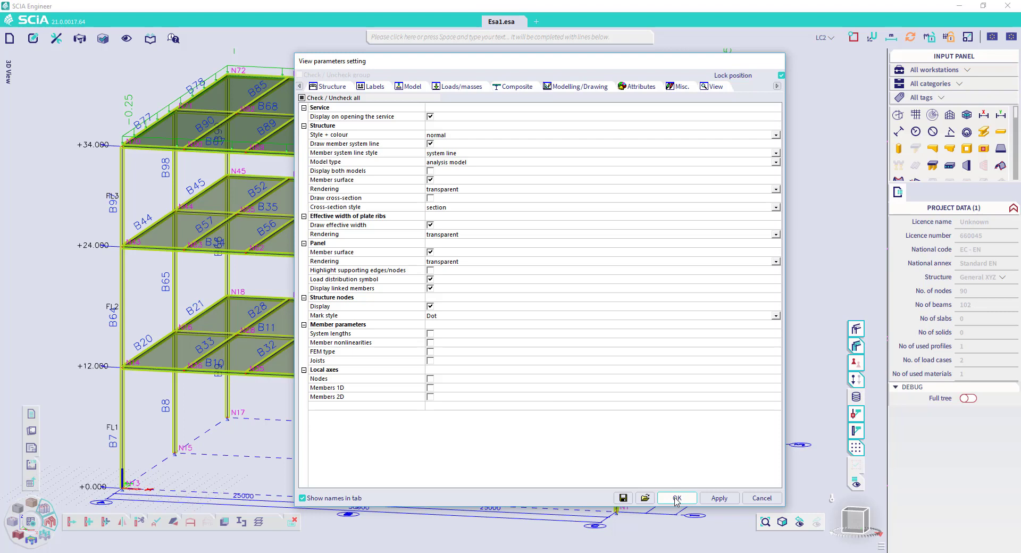
# Confirm the Structure view parameters with OK and bring up the view's right-click menu
pyautogui.click(675, 497)
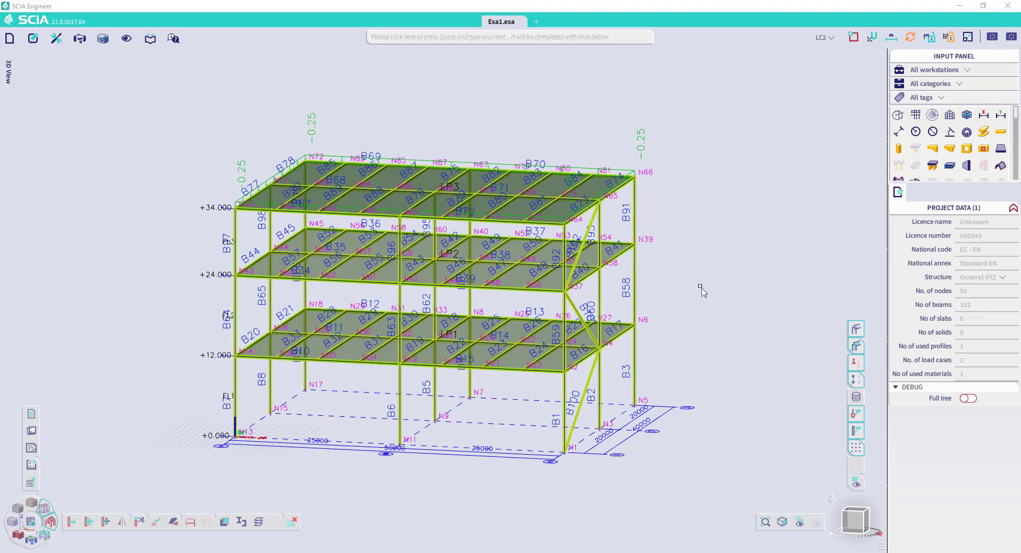
pyautogui.rightClick(701, 289)
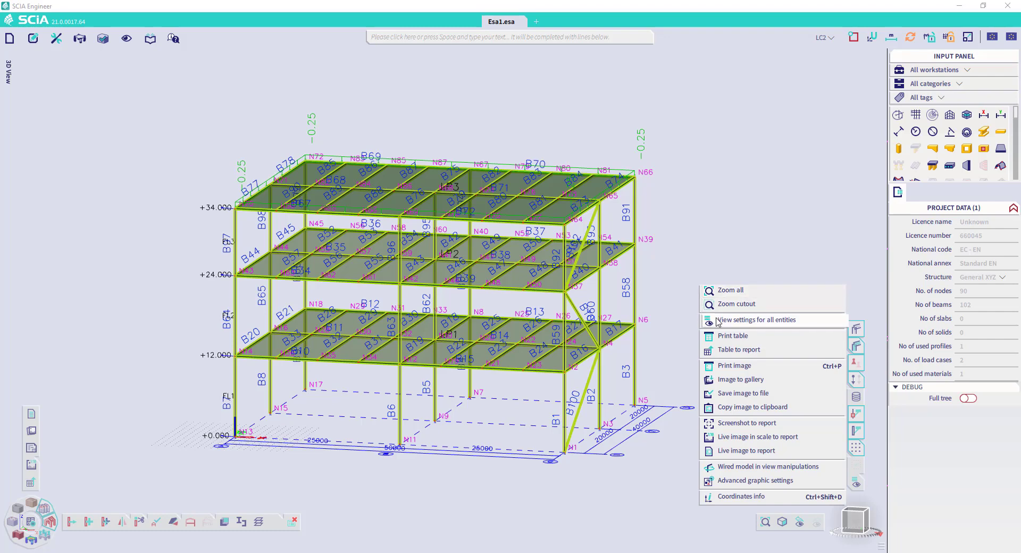
pyautogui.moveTo(748, 325)
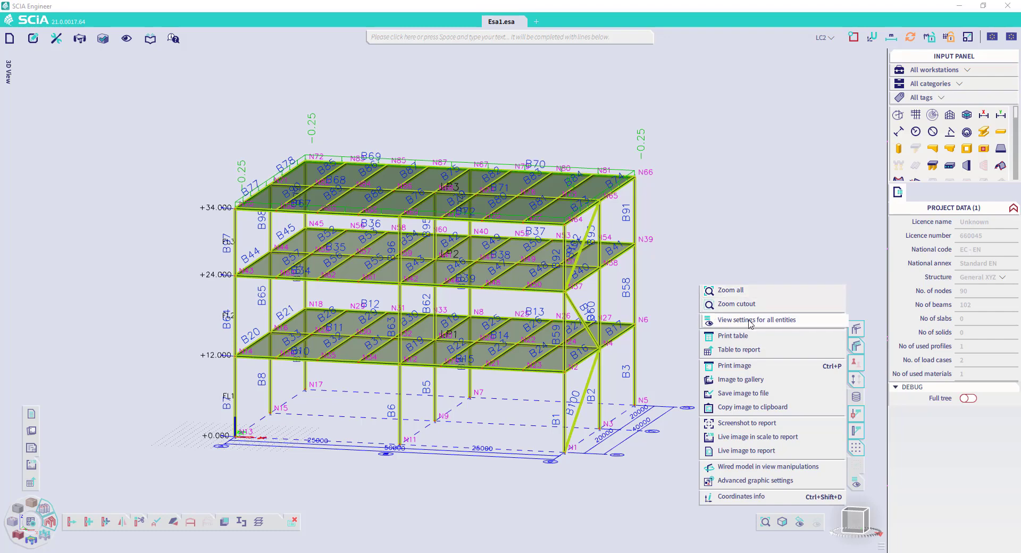
# Turn off node and member labels in View settings for all entities and confirm
pyautogui.click(756, 319)
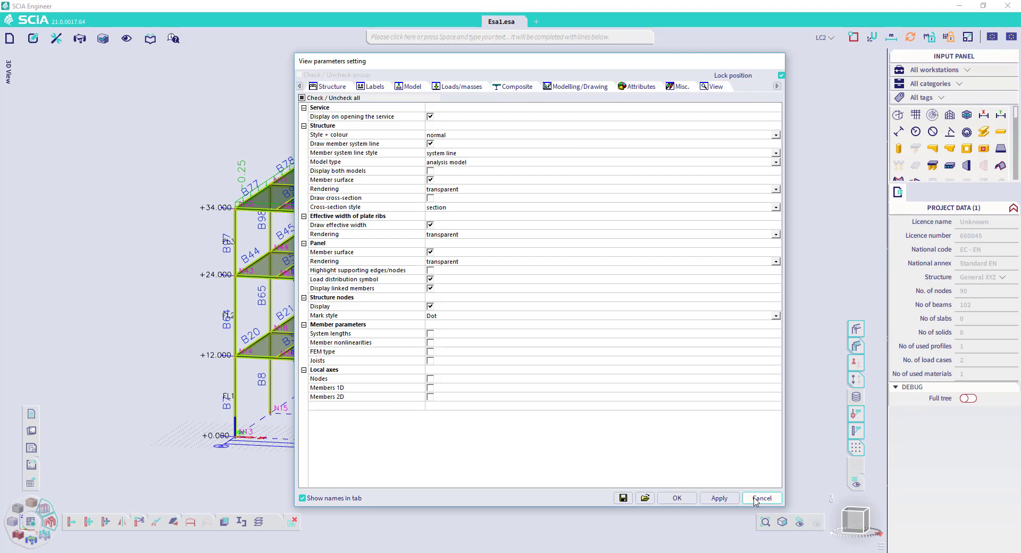
pyautogui.click(761, 497)
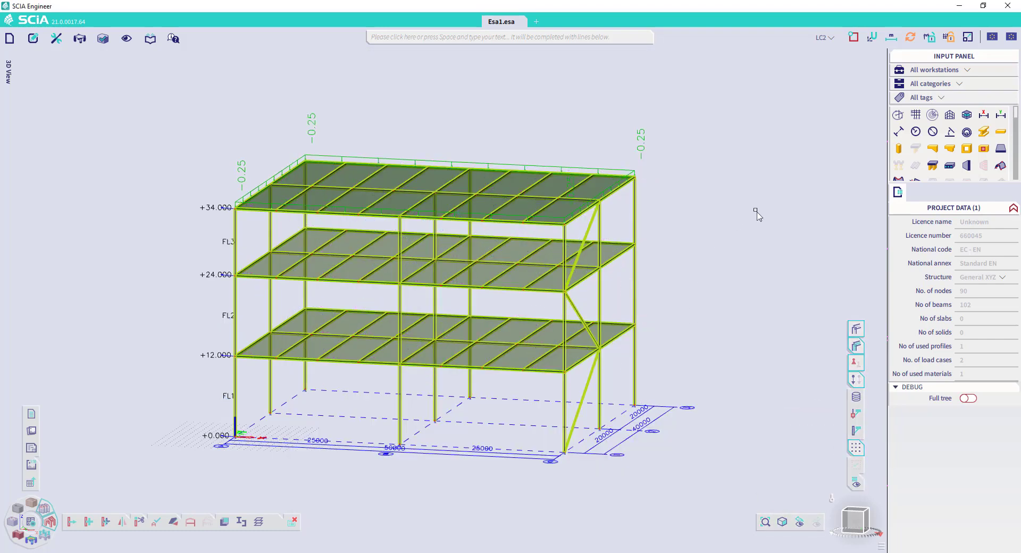
pyautogui.moveTo(761, 173)
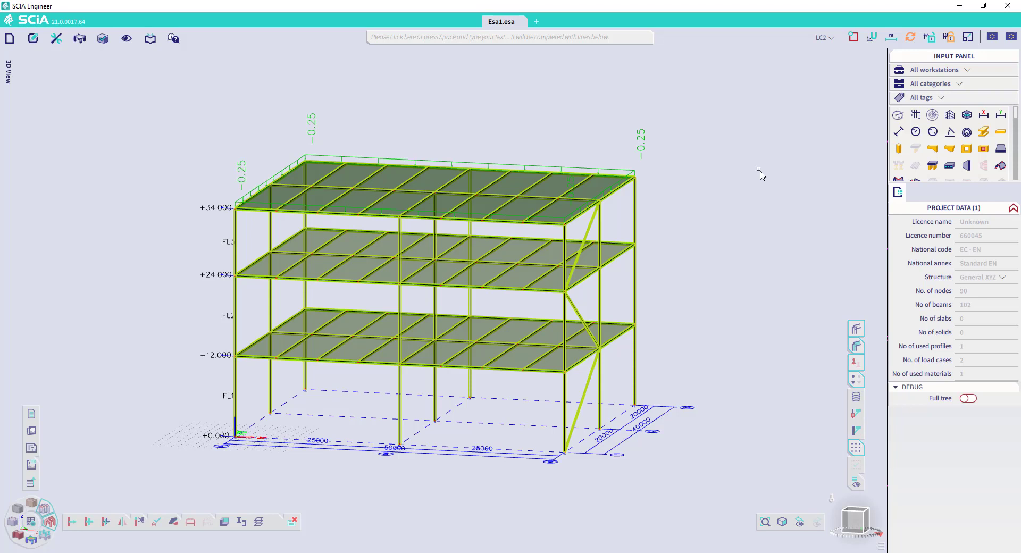
pyautogui.moveTo(836, 52)
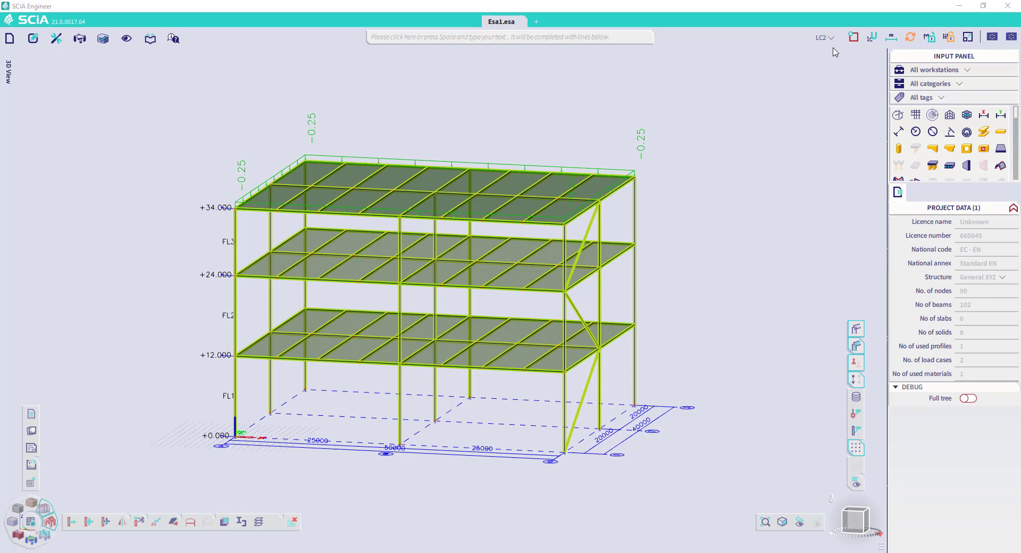
pyautogui.click(823, 37)
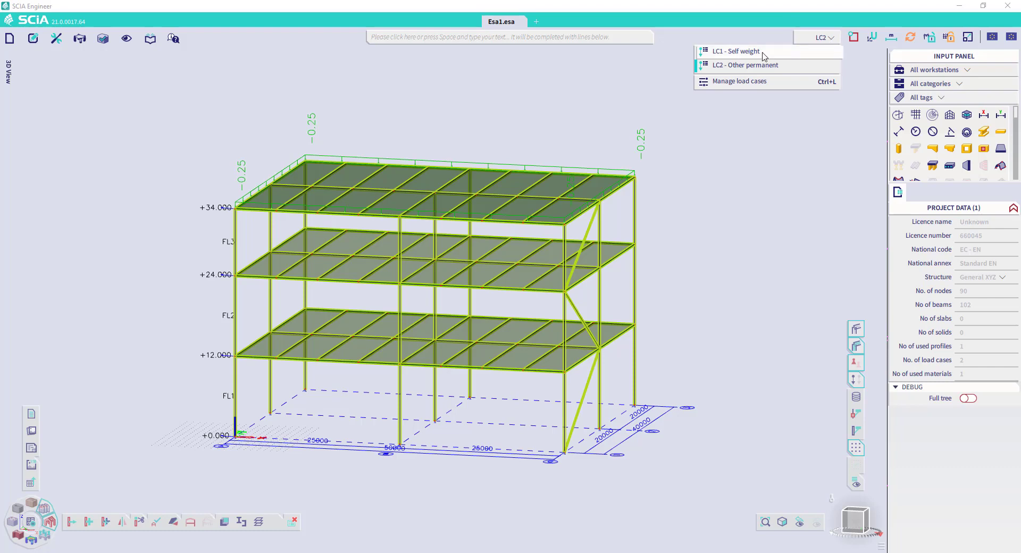
pyautogui.moveTo(810, 68)
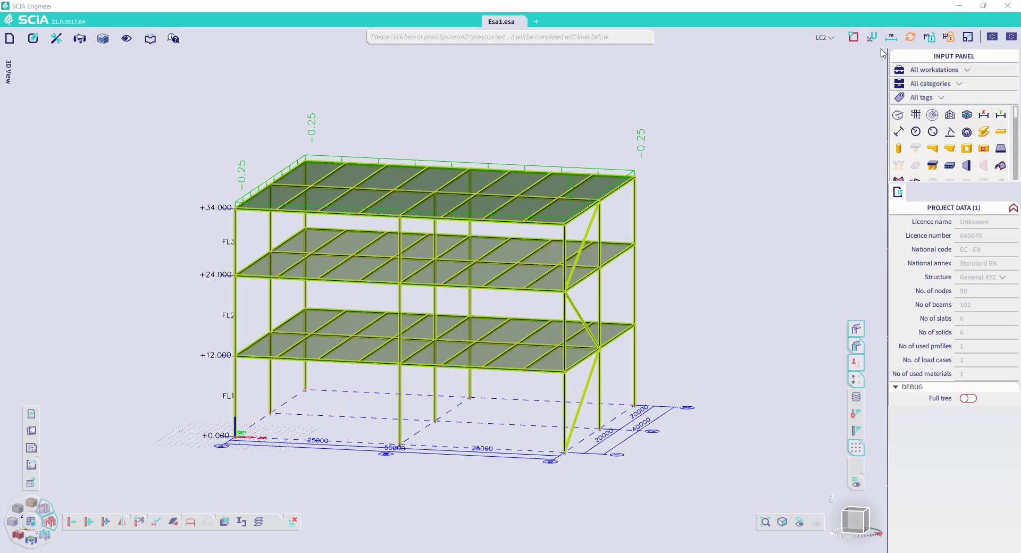
# In Manage units, set Loads/Results > Force to N so roof loads read -250.00
pyautogui.click(891, 37)
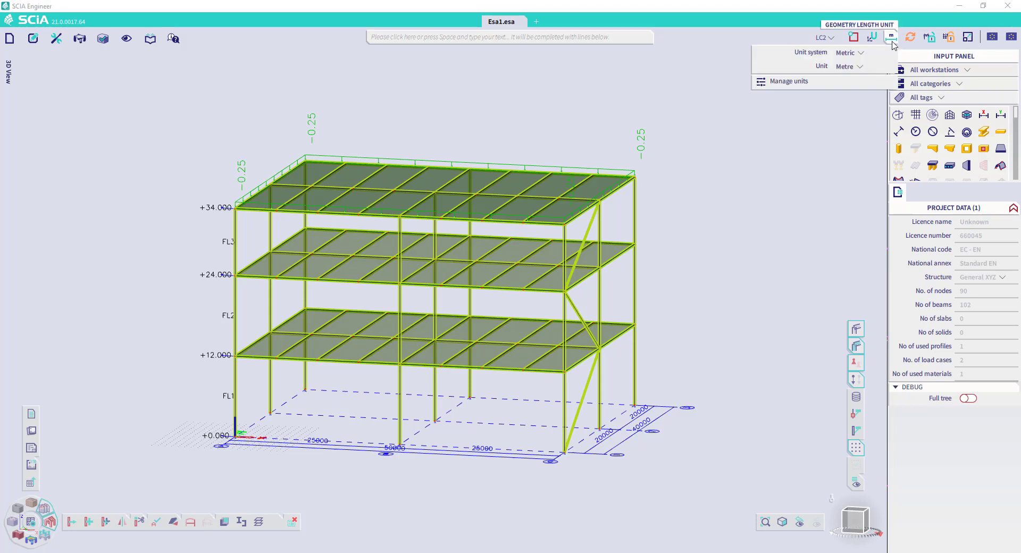
pyautogui.moveTo(812, 88)
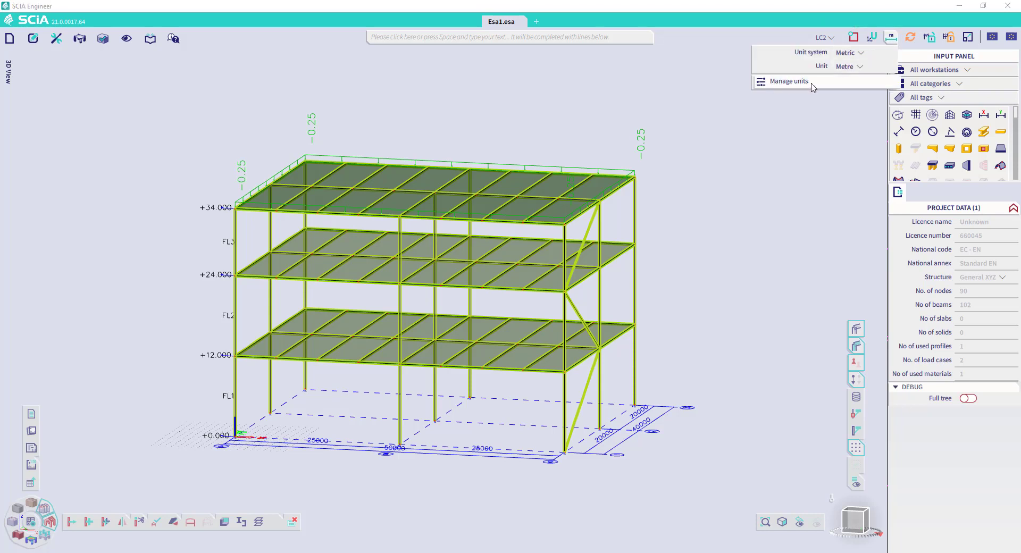
pyautogui.click(789, 81)
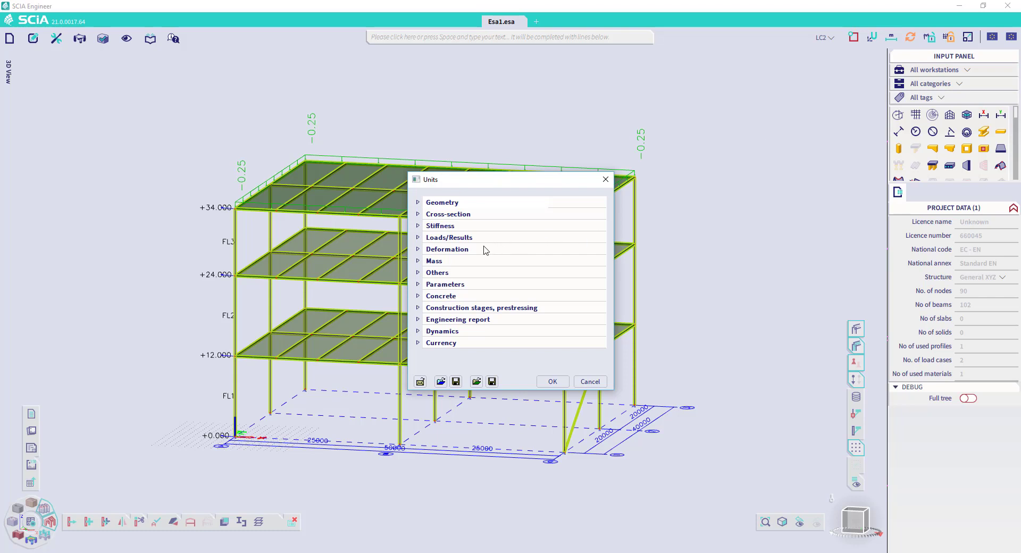
pyautogui.click(417, 237)
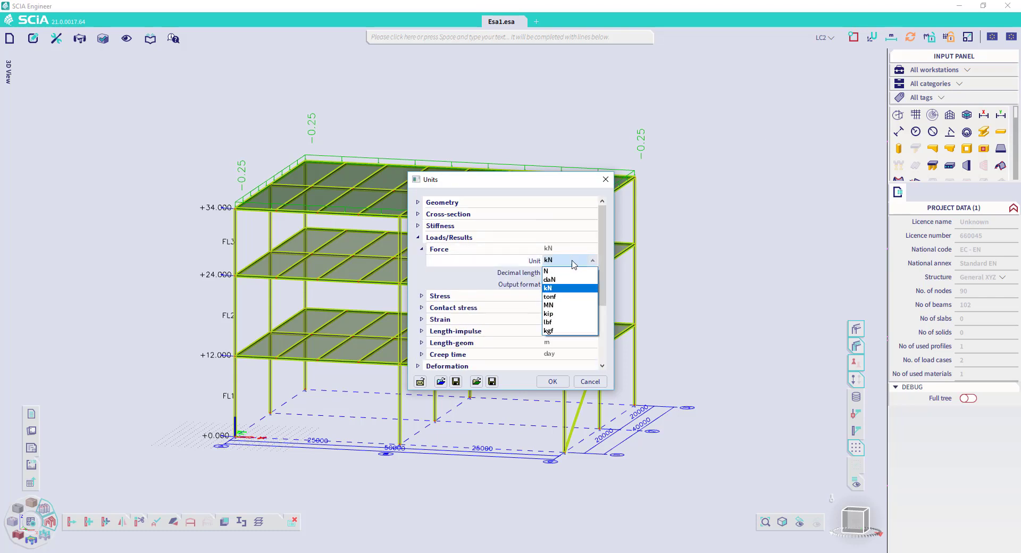
pyautogui.moveTo(550, 272)
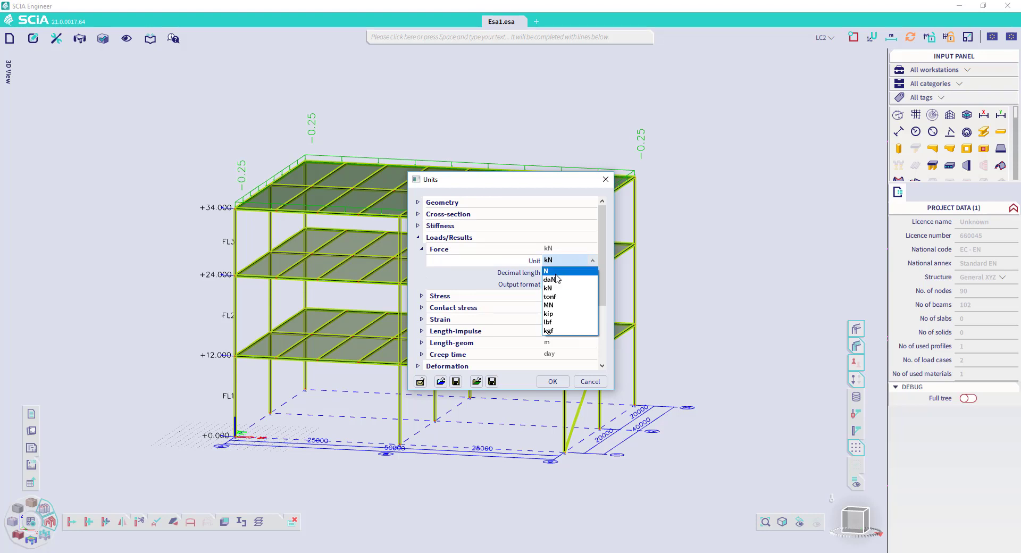
pyautogui.click(551, 381)
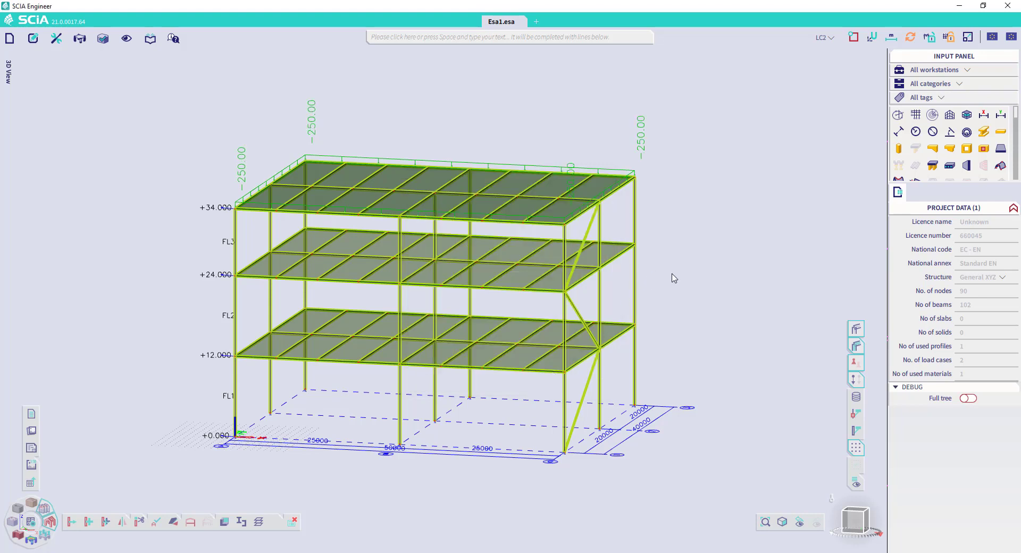
pyautogui.moveTo(696, 236)
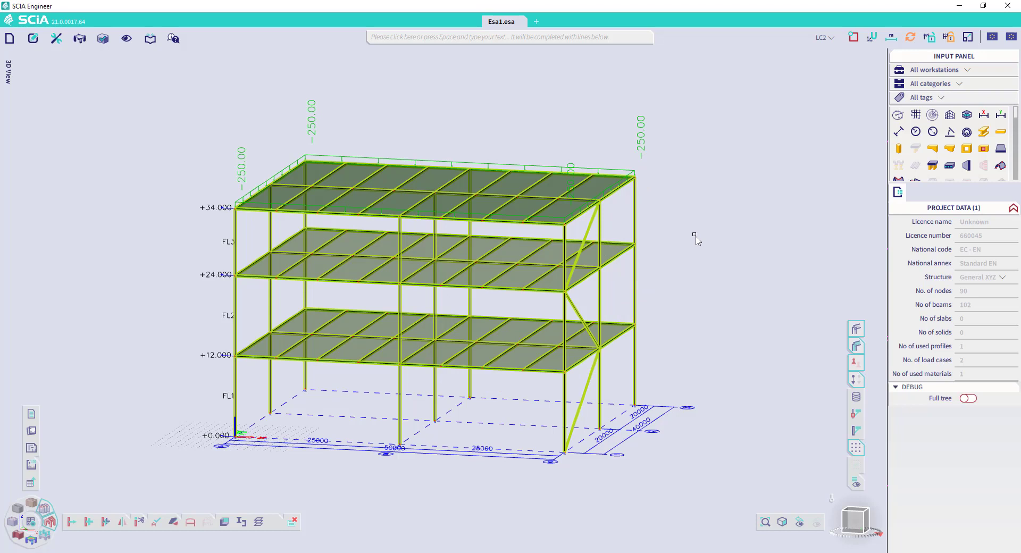
pyautogui.moveTo(811, 177)
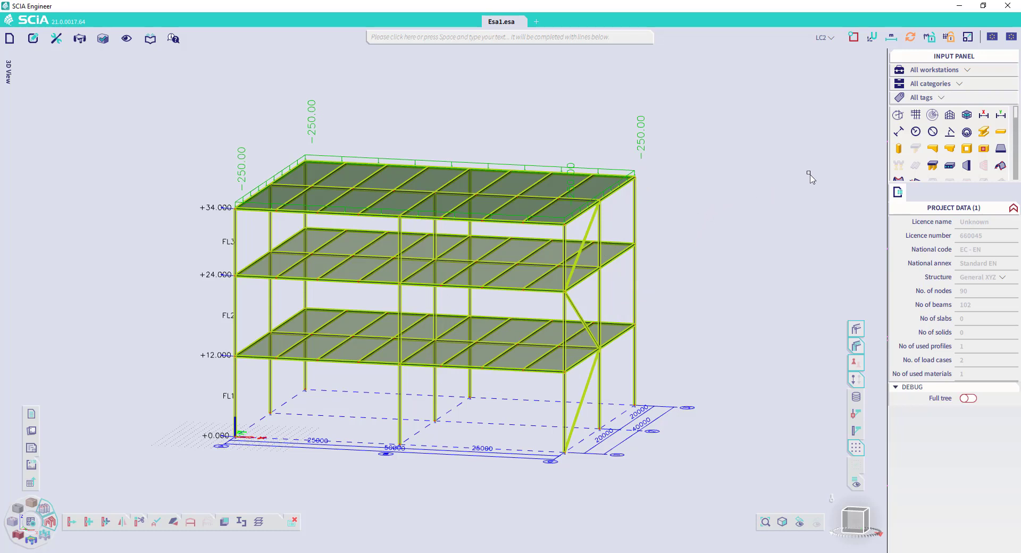
pyautogui.moveTo(675, 404)
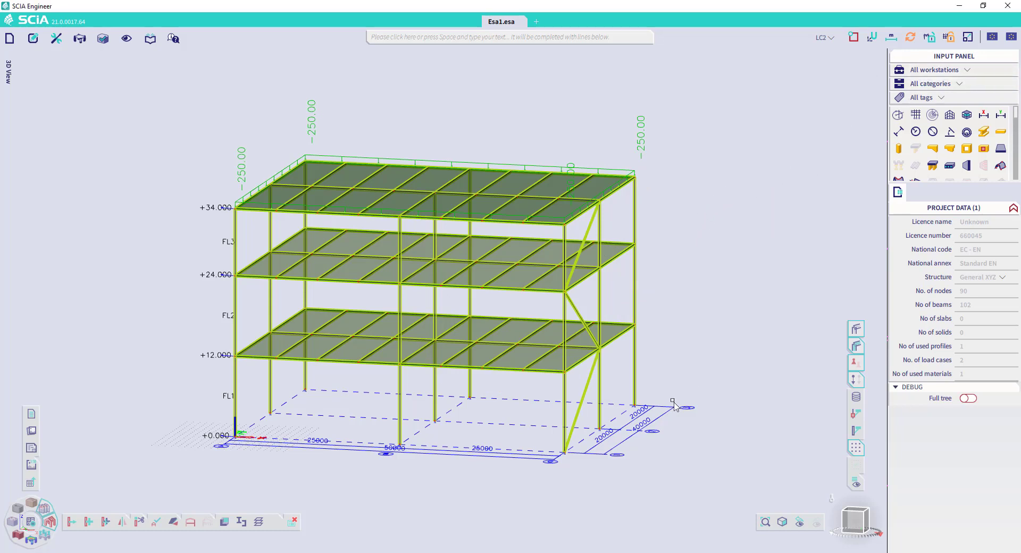
pyautogui.moveTo(676, 430)
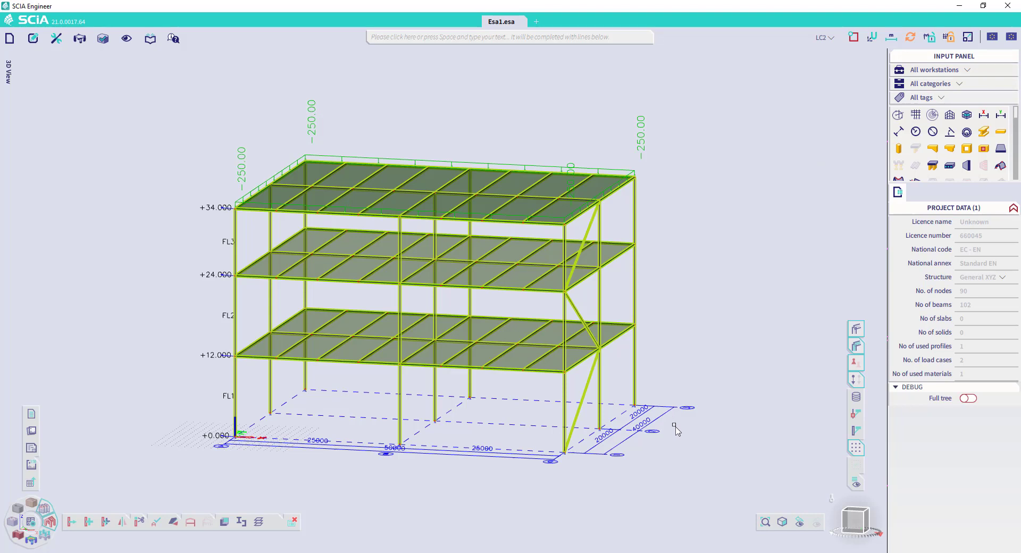
pyautogui.moveTo(657, 445)
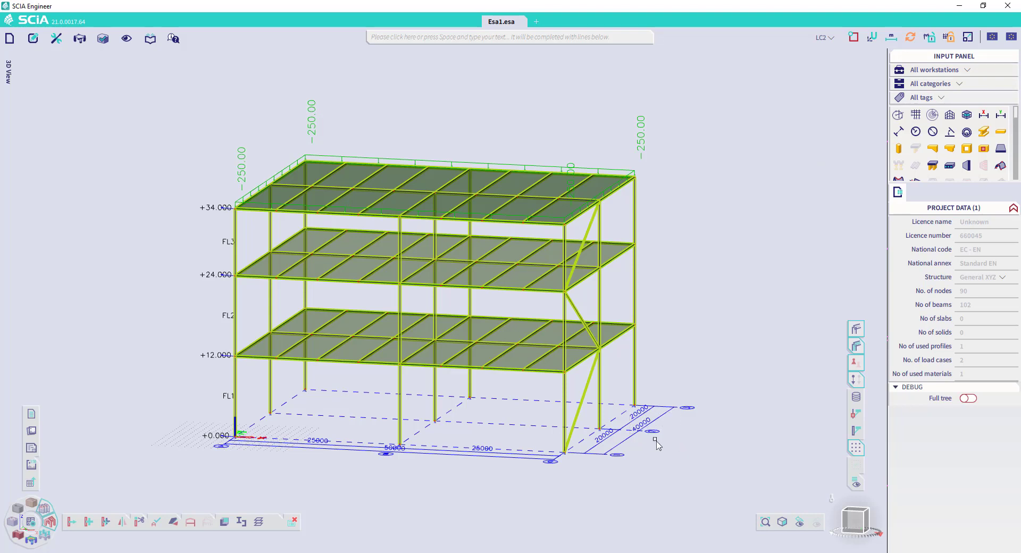
pyautogui.moveTo(818, 156)
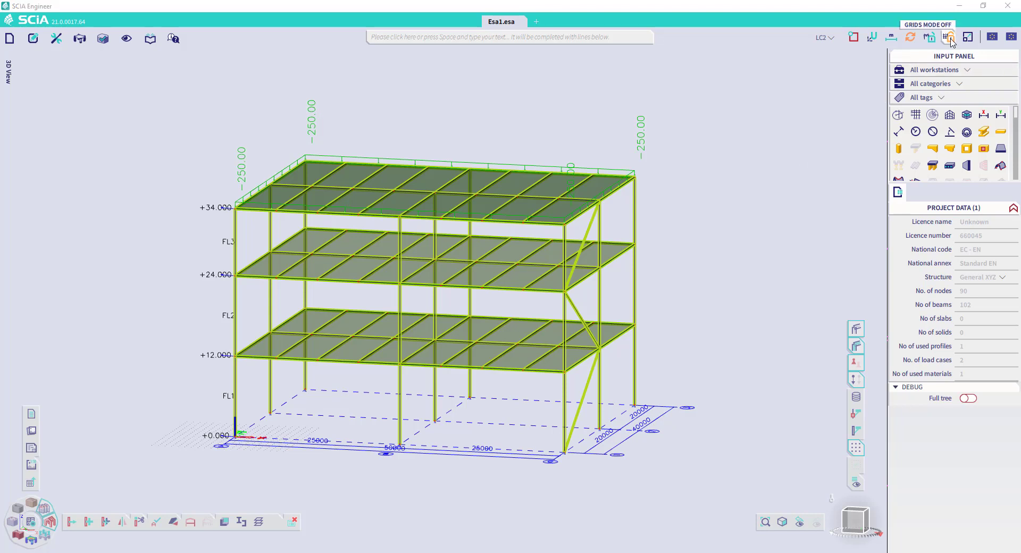
pyautogui.click(948, 37)
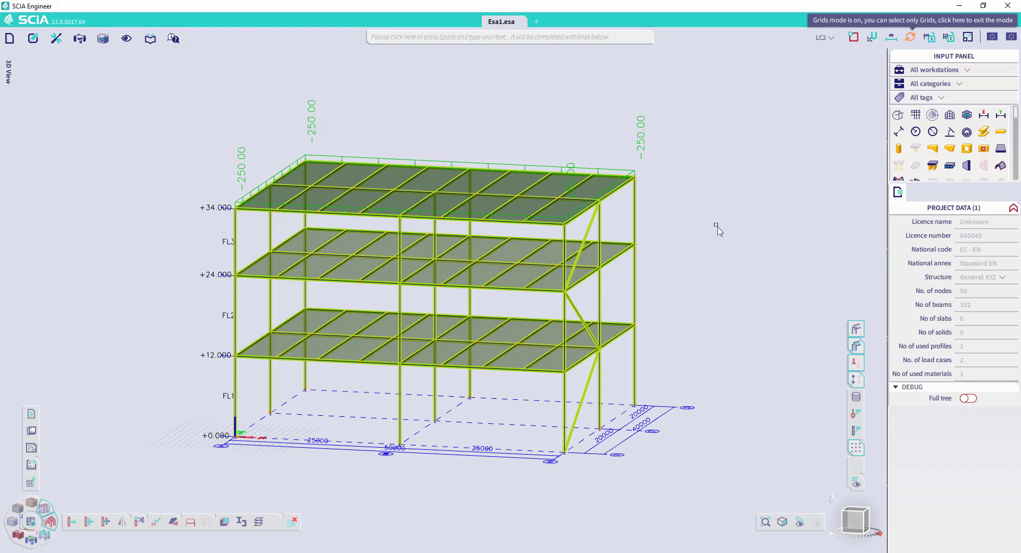
pyautogui.moveTo(943, 40)
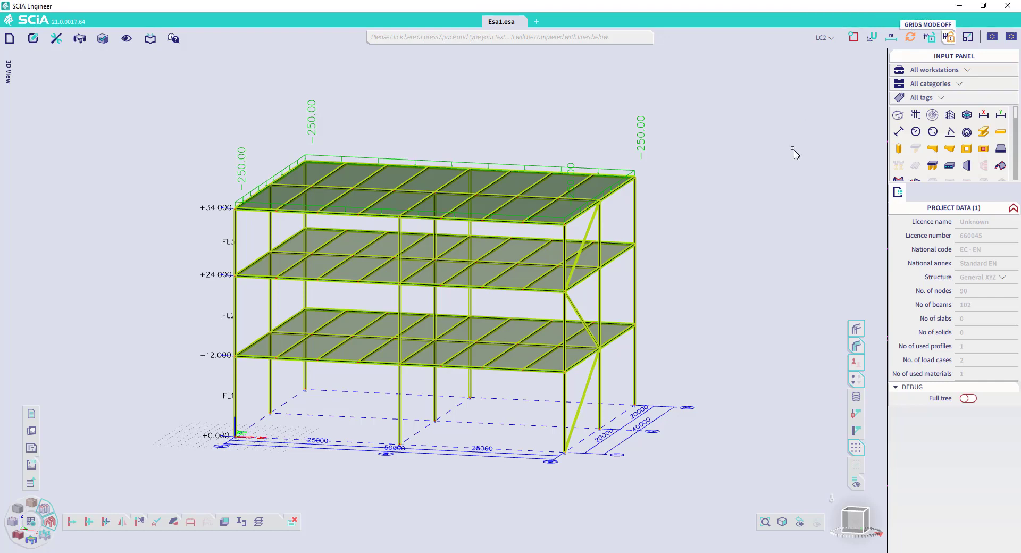
pyautogui.click(968, 37)
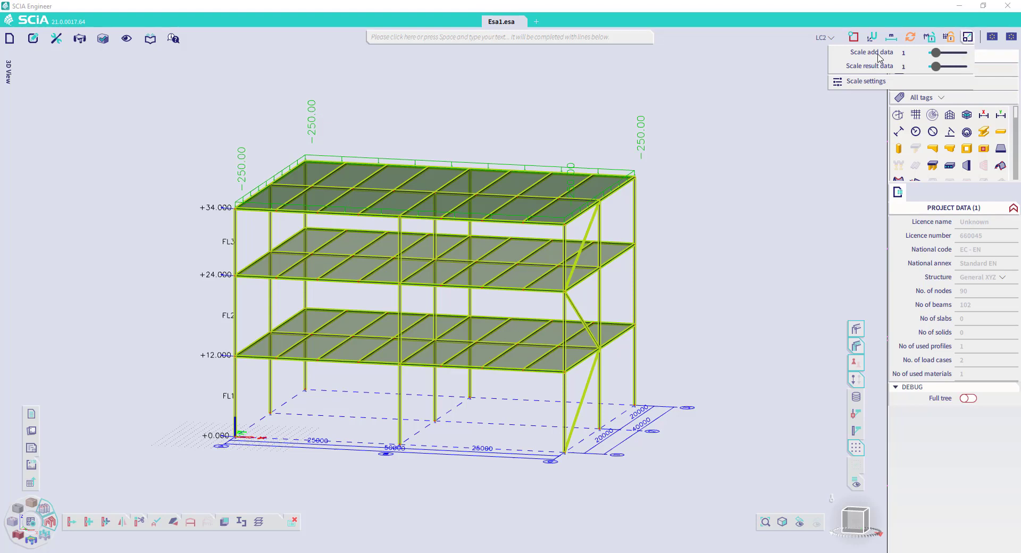
pyautogui.moveTo(908, 71)
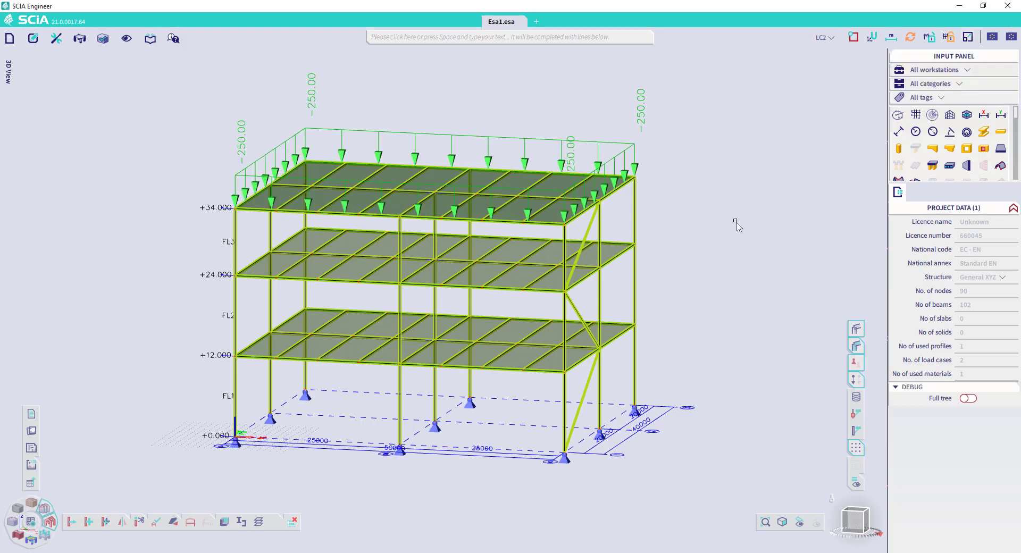
pyautogui.moveTo(626, 400)
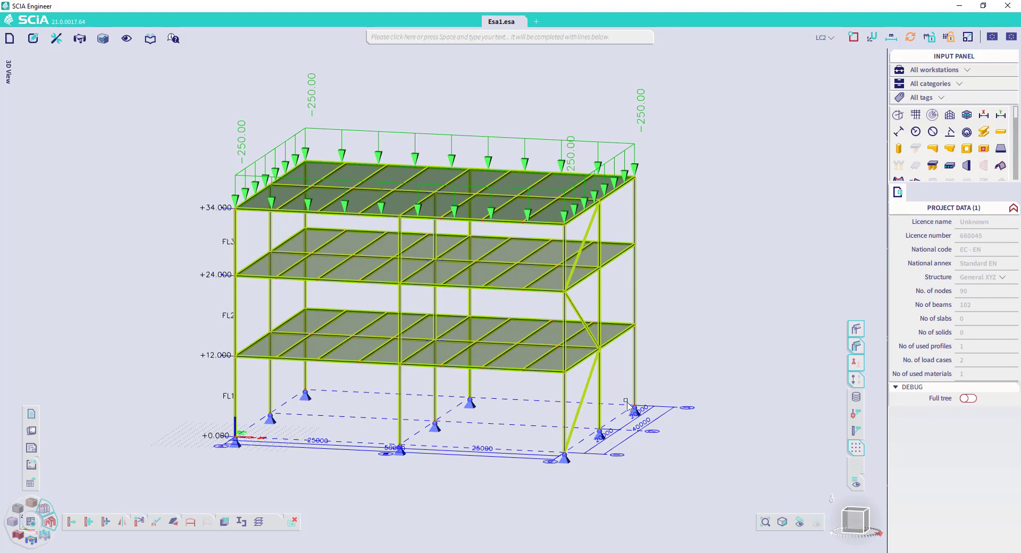
pyautogui.moveTo(692, 351)
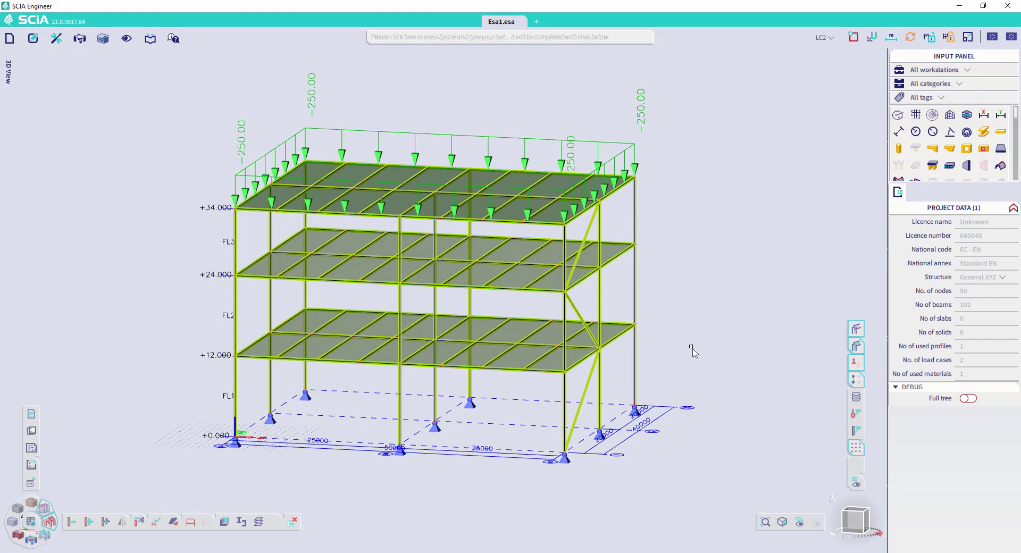